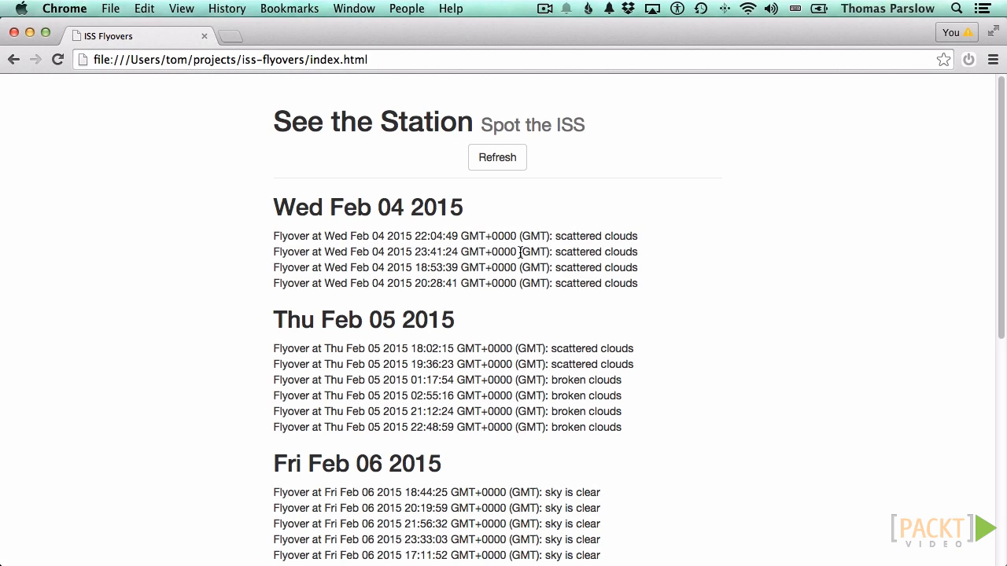
pyautogui.moveTo(21, 177)
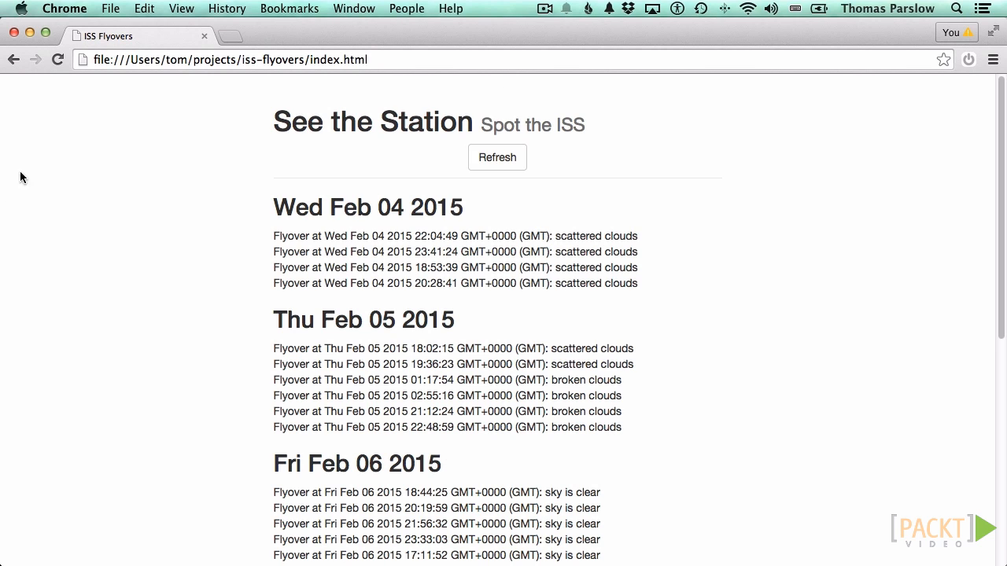
pyautogui.moveTo(457, 314)
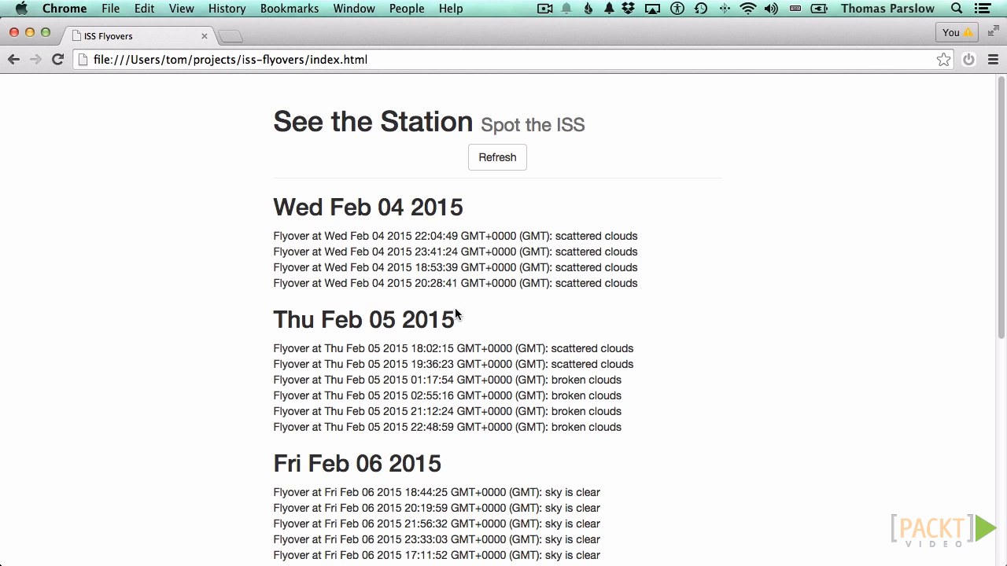
# In the console, define testFunction(value, index) and run _.each over ['a','b','c'] with it
pyautogui.scroll(-3)
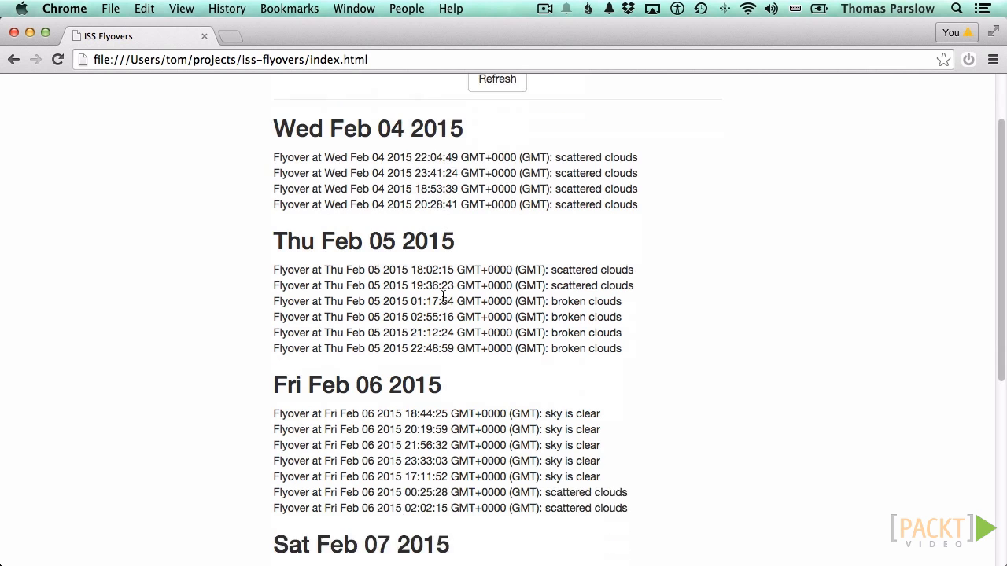
pyautogui.scroll(-3)
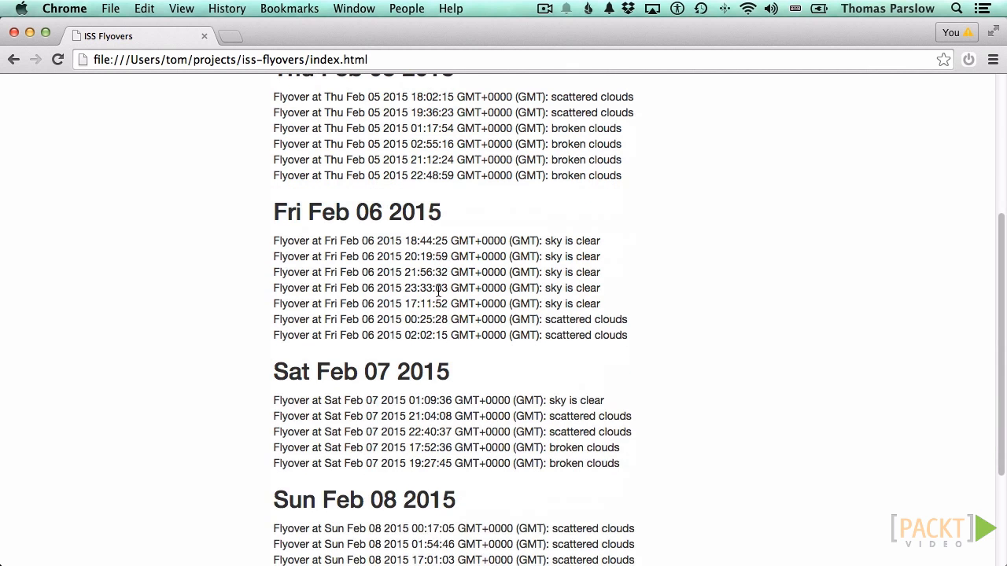
pyautogui.scroll(3)
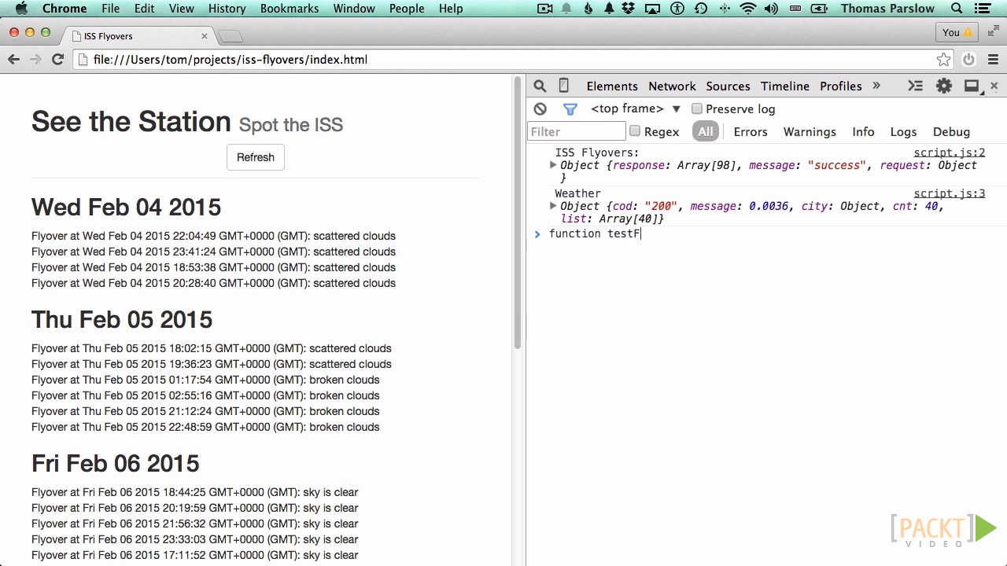
pyautogui.write('unction(value,')
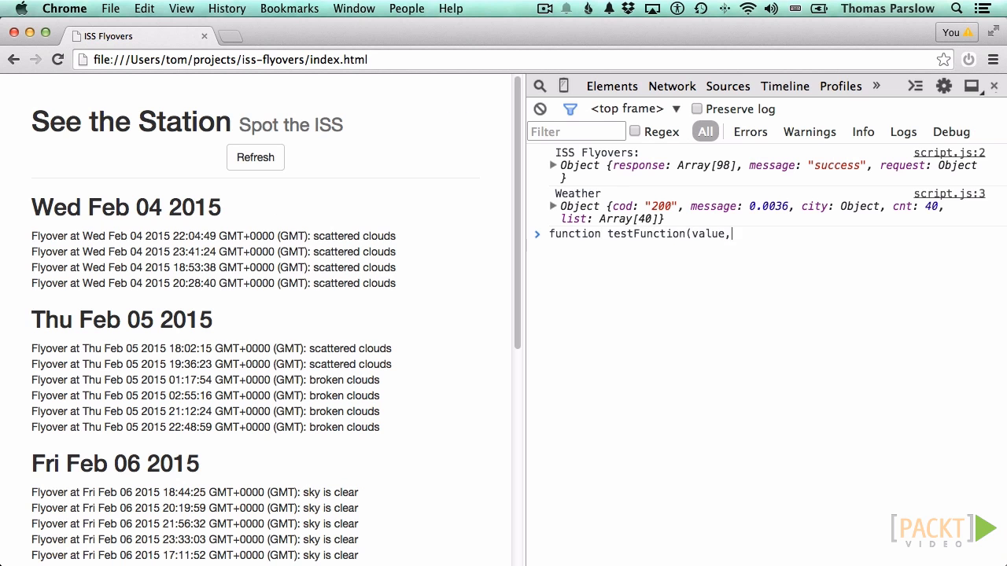
pyautogui.write('index) { console')
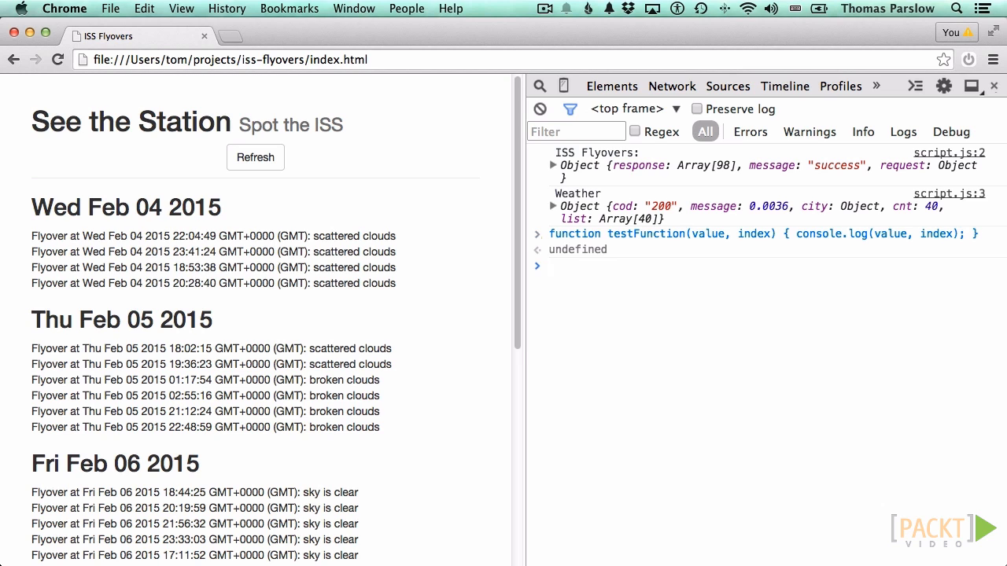
pyautogui.write('_.each')
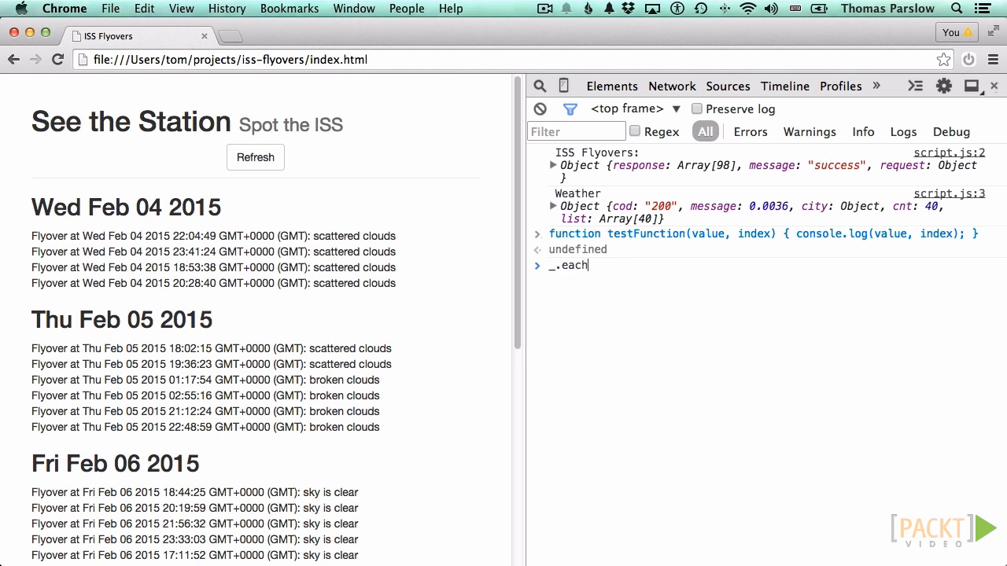
pyautogui.write("(['a','b','c'], testFunction")
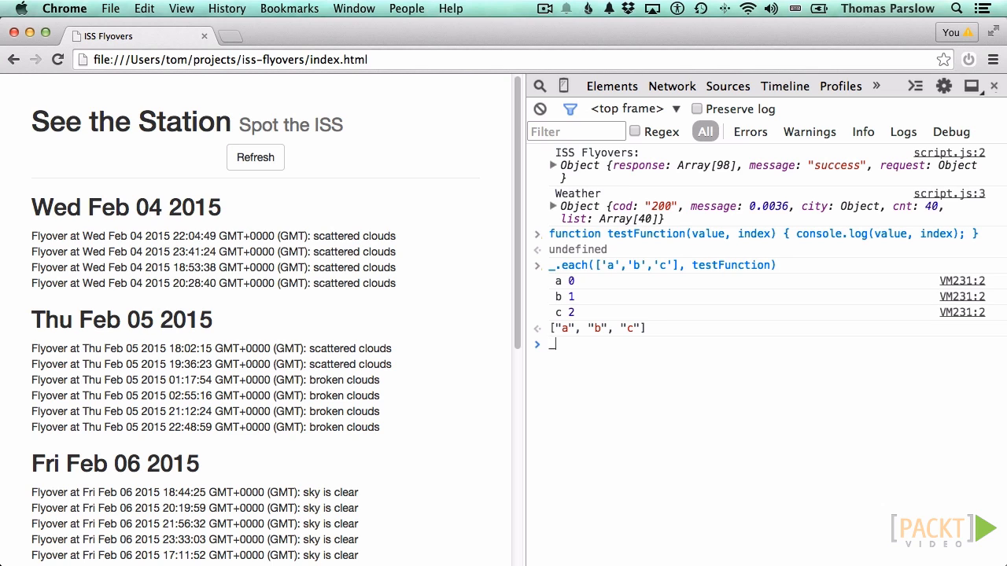
# Start _.each over the object {a:'a', b:'b', c:'c'} with testFunction
pyautogui.write('_.each({')
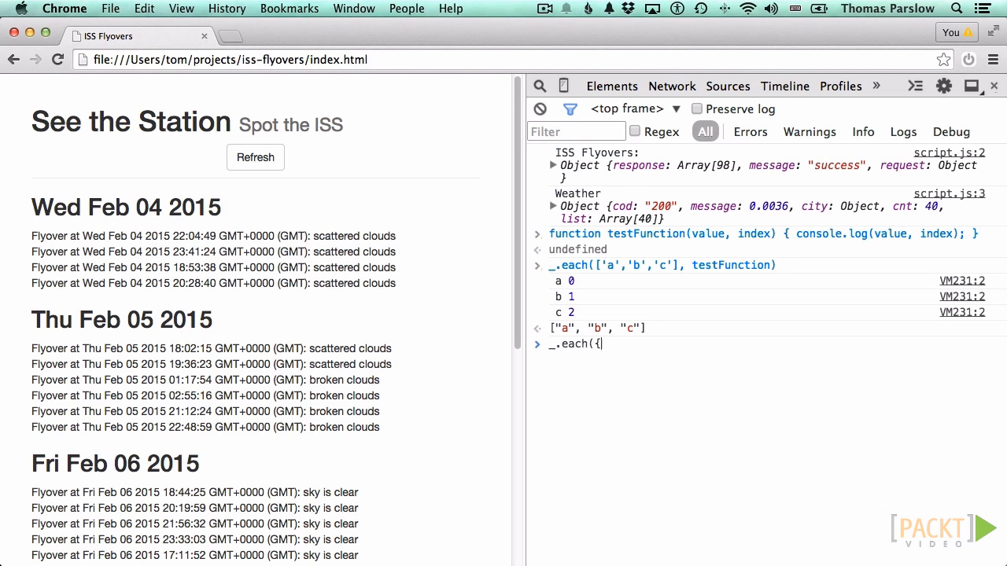
pyautogui.write("a: 'a',")
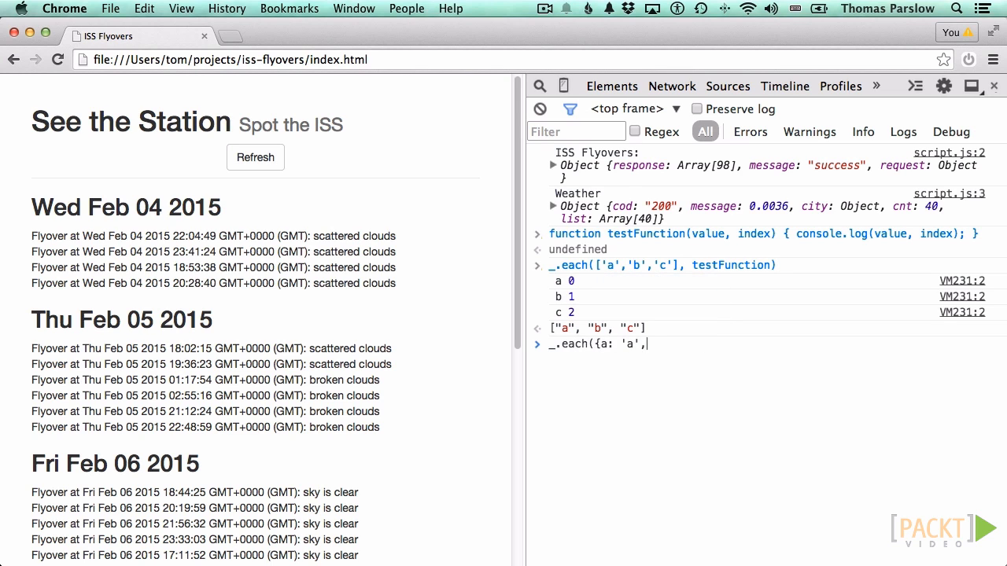
pyautogui.write("b: '")
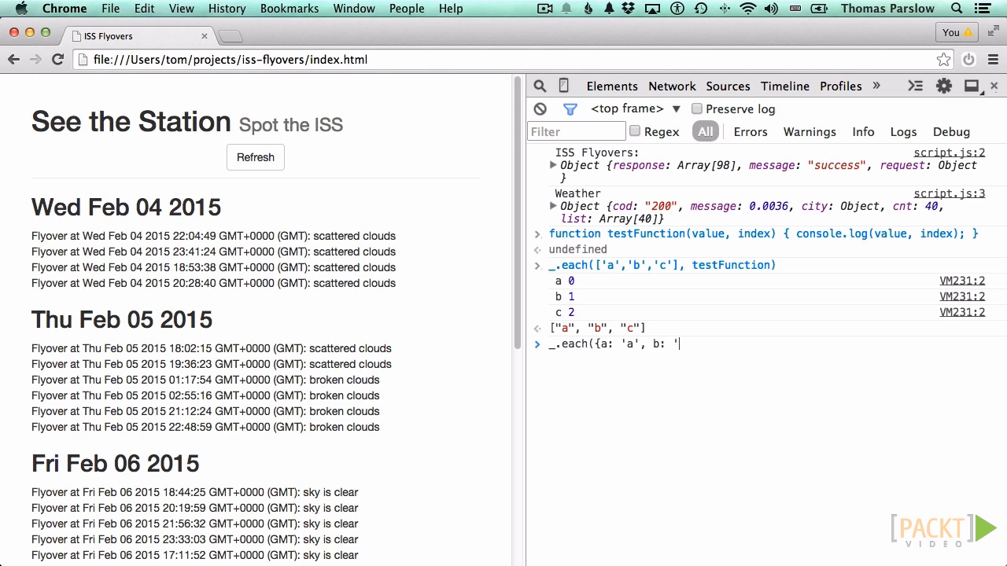
pyautogui.write("b', c:")
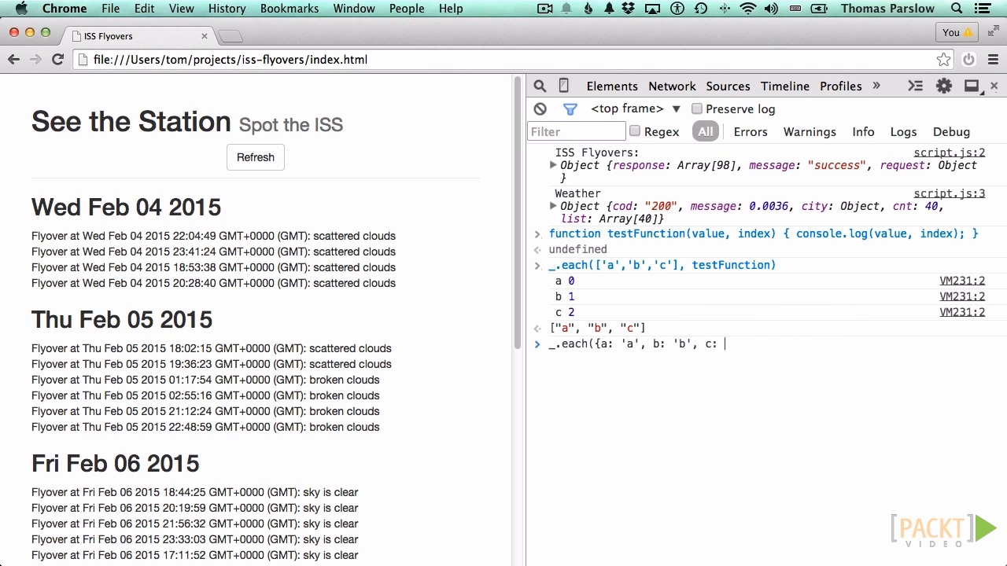
pyautogui.write("'c'}")
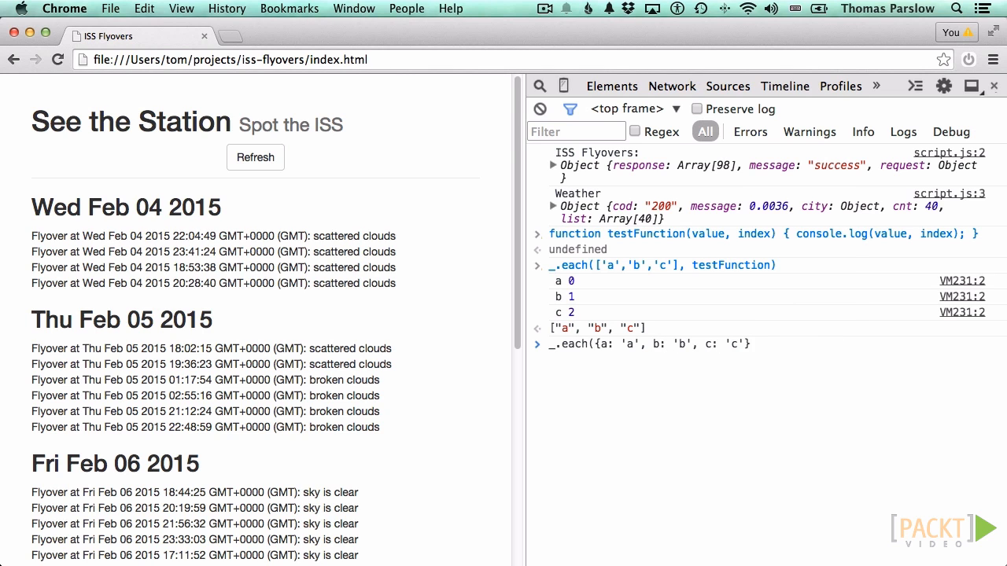
pyautogui.write(', testFunctio')
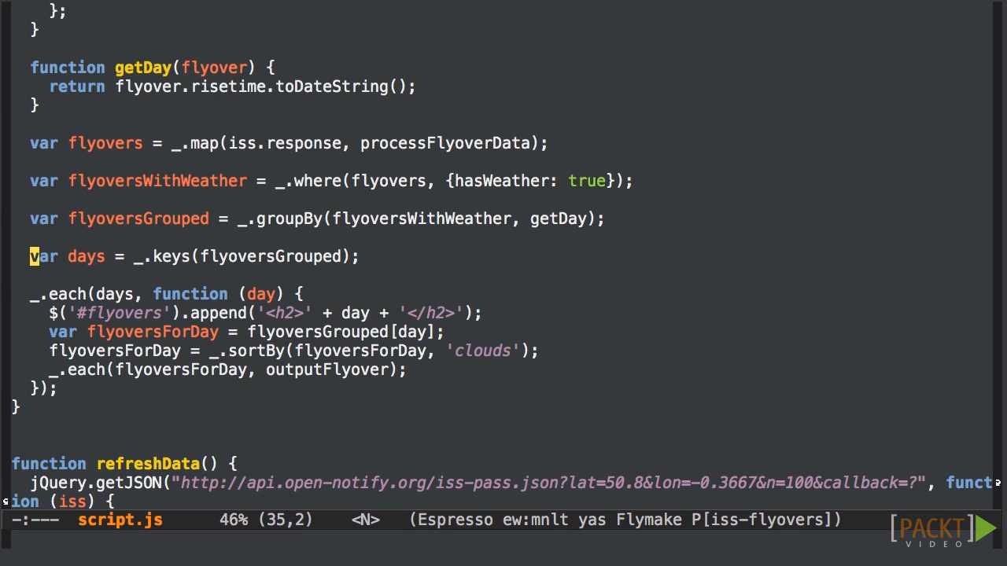
# Comment out var days and make _.each iterate flyoversGrouped with parameters (flyoversForDay, day)
pyautogui.scroll(3)
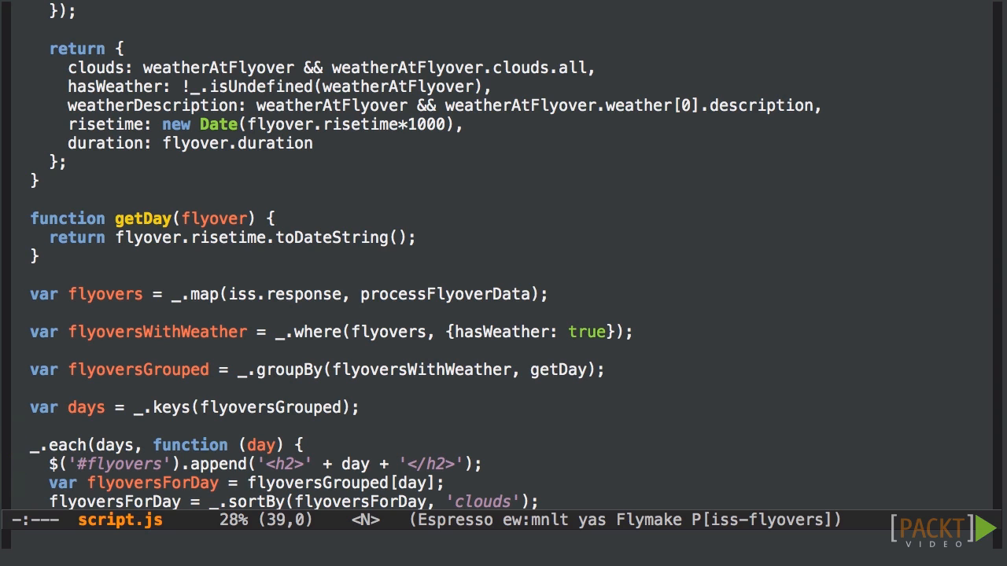
pyautogui.scroll(-3)
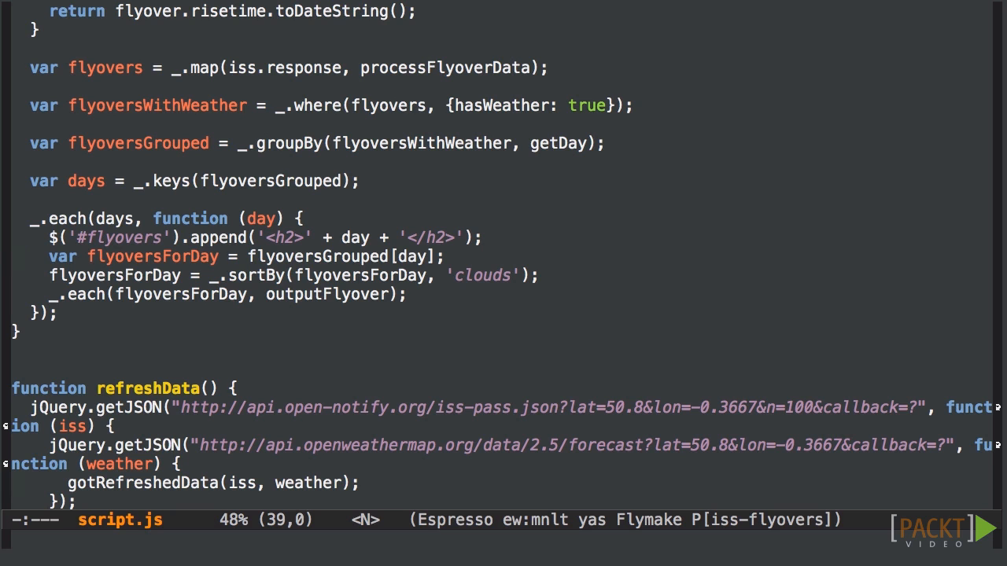
pyautogui.press('V')
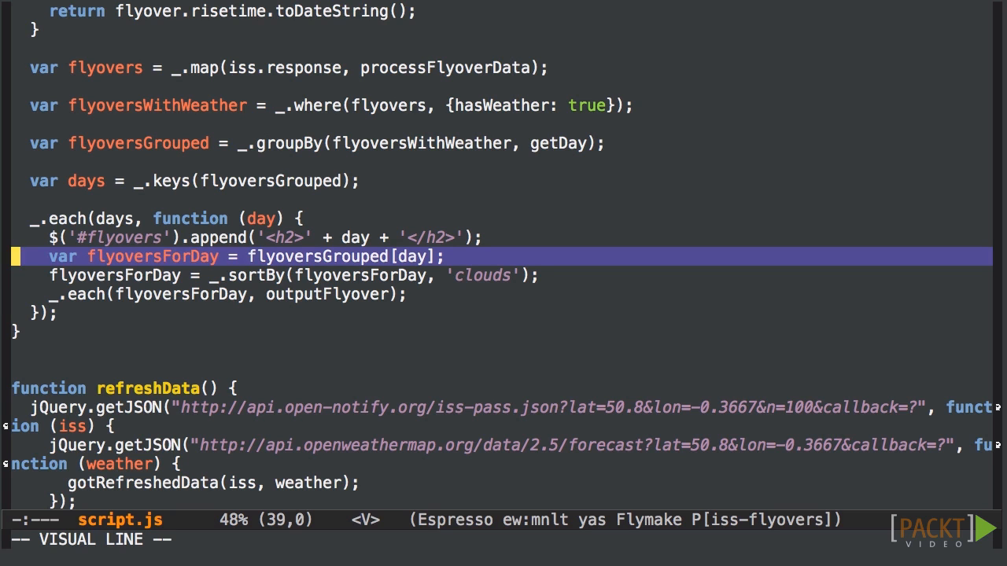
pyautogui.press('up')
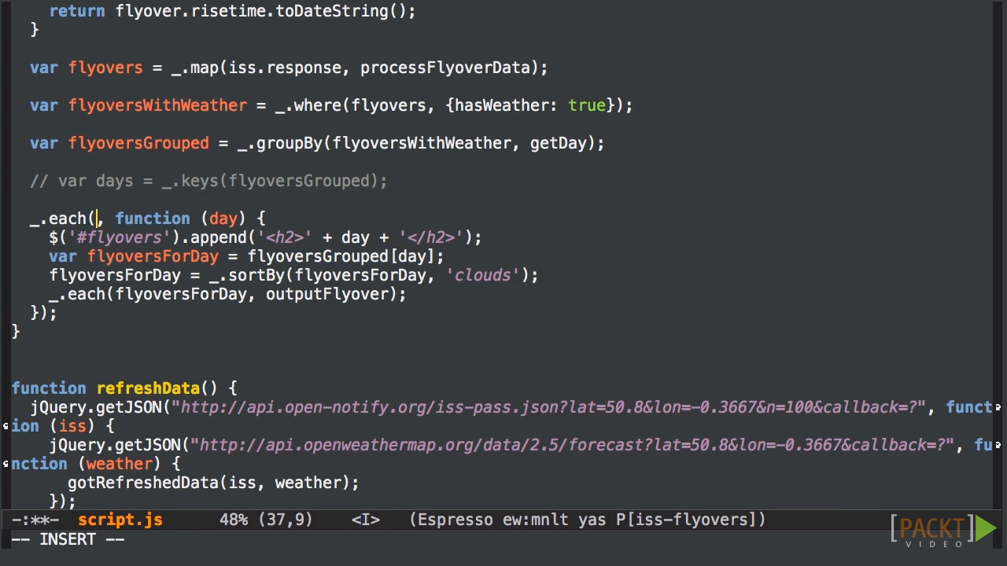
pyautogui.write('flyoversGrouped')
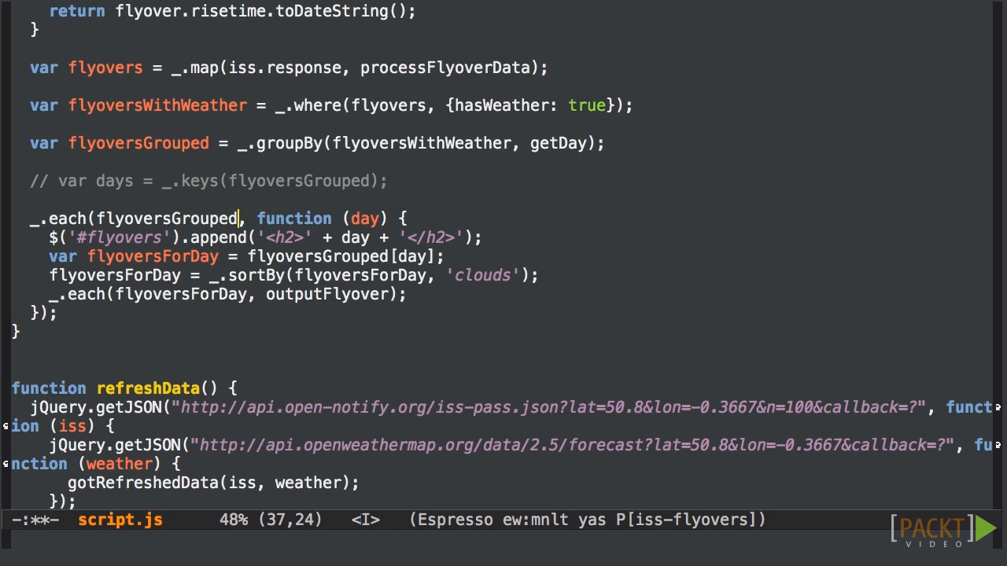
pyautogui.write('flyoversForDay,')
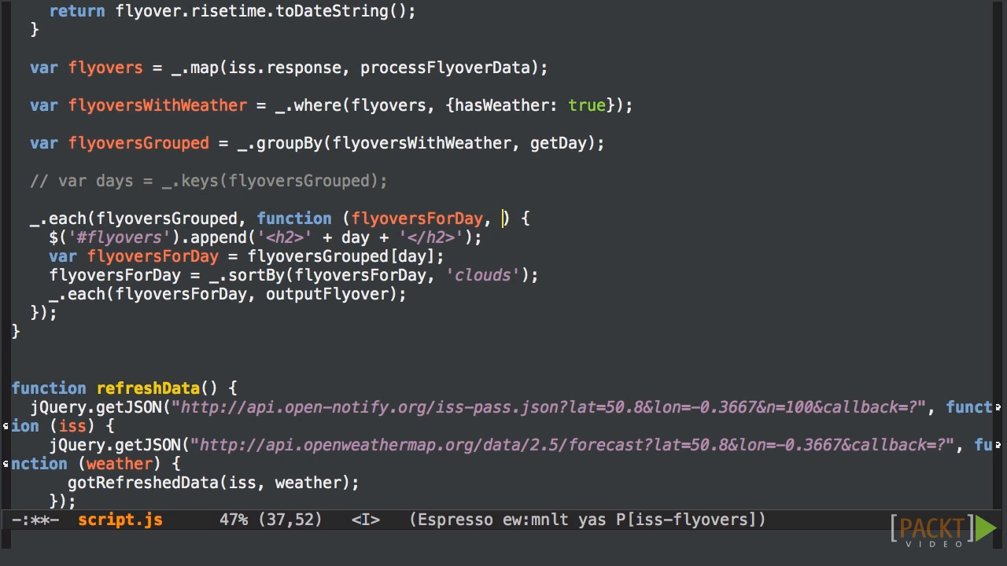
pyautogui.write('day')
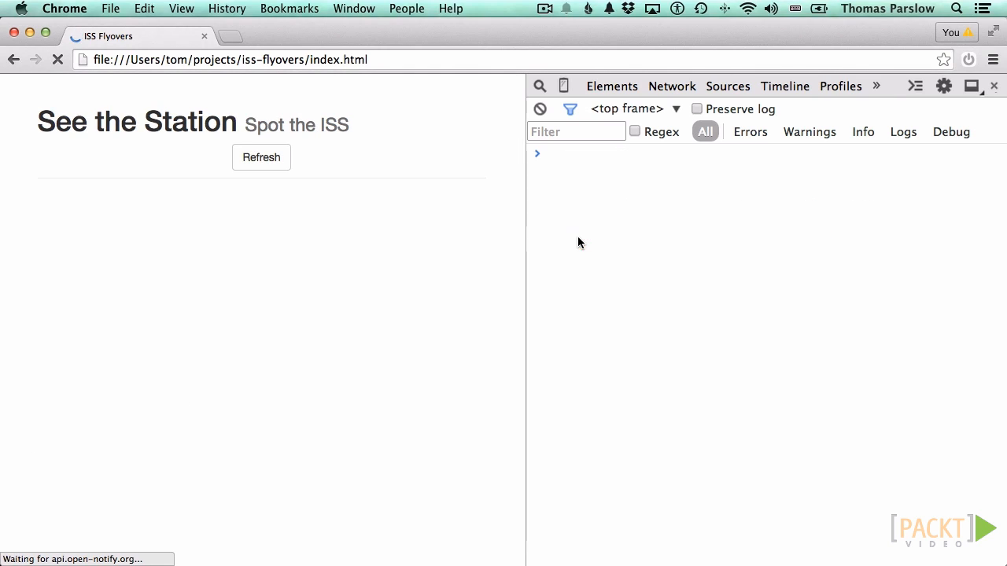
# Open underscorejs.org in a new Chrome tab and read the map documentation
pyautogui.click(261, 157)
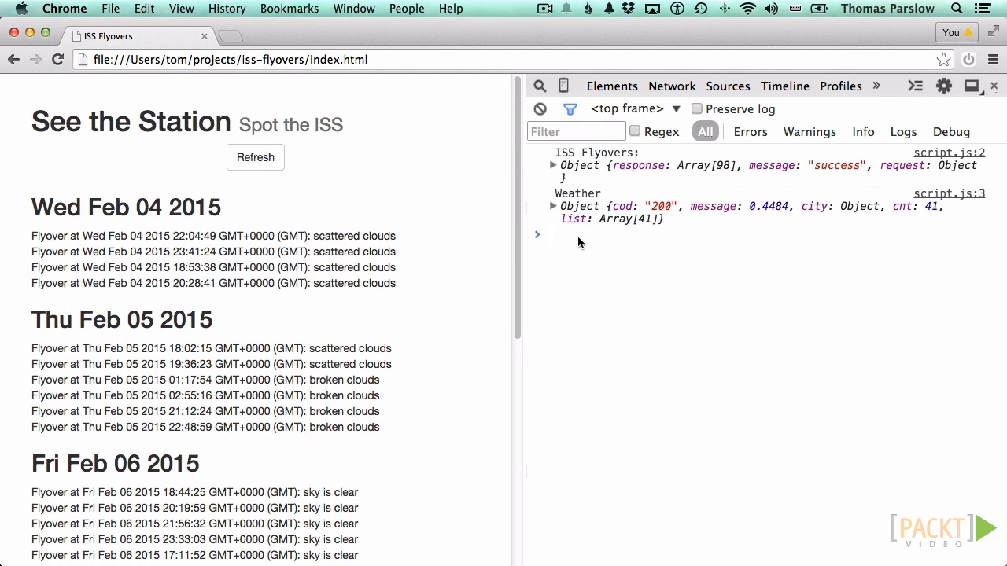
pyautogui.click(291, 36)
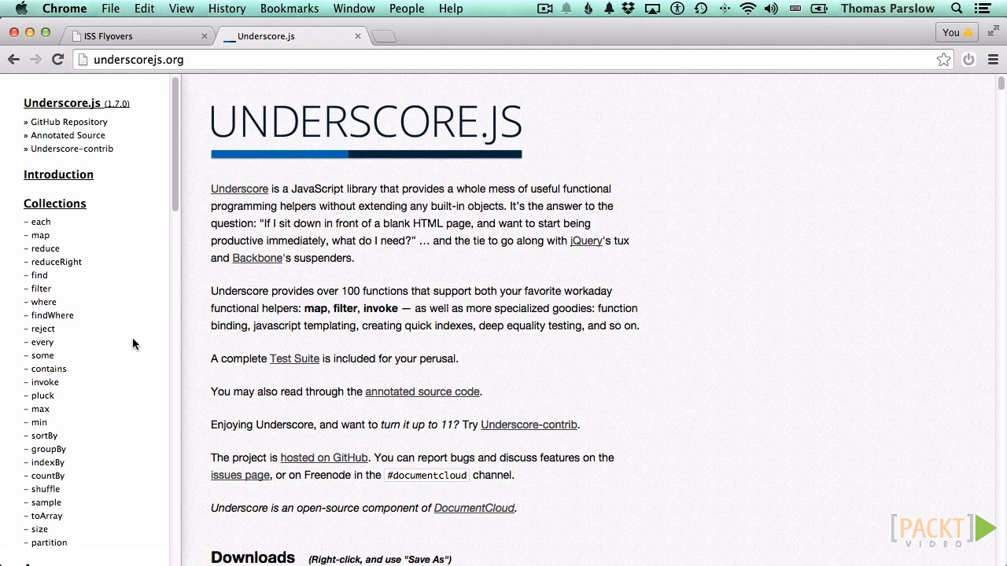
pyautogui.moveTo(86, 242)
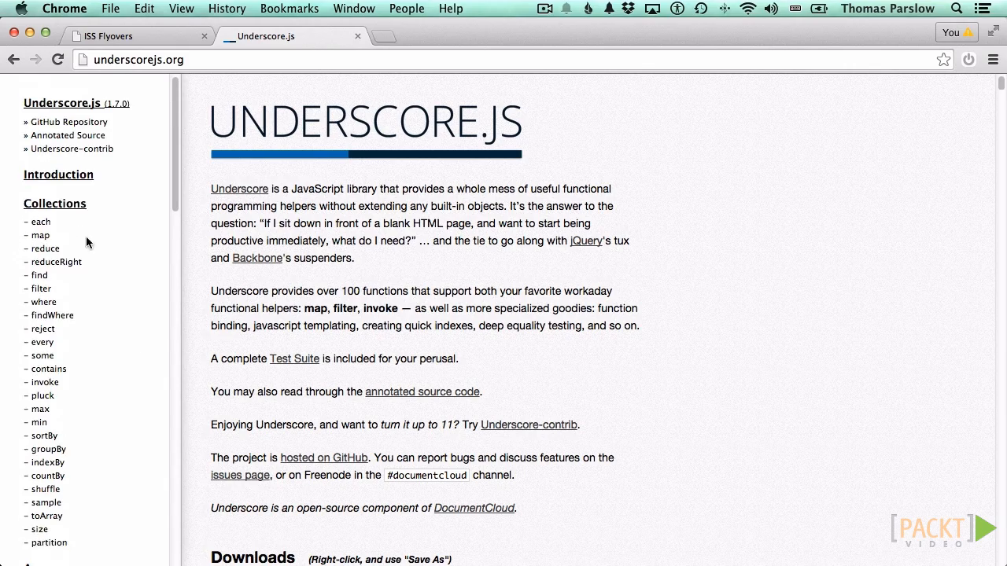
pyautogui.click(55, 203)
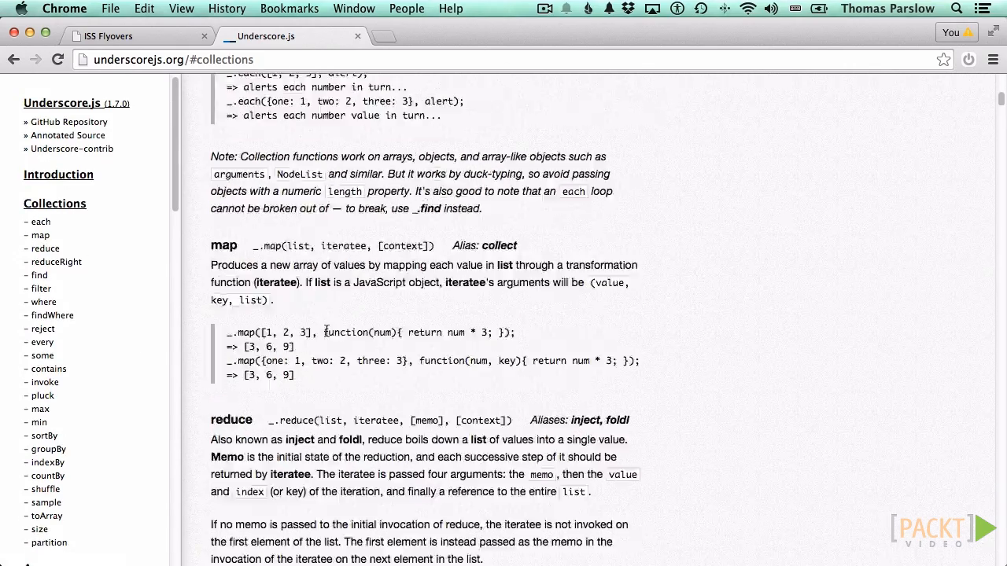
pyautogui.scroll(-3)
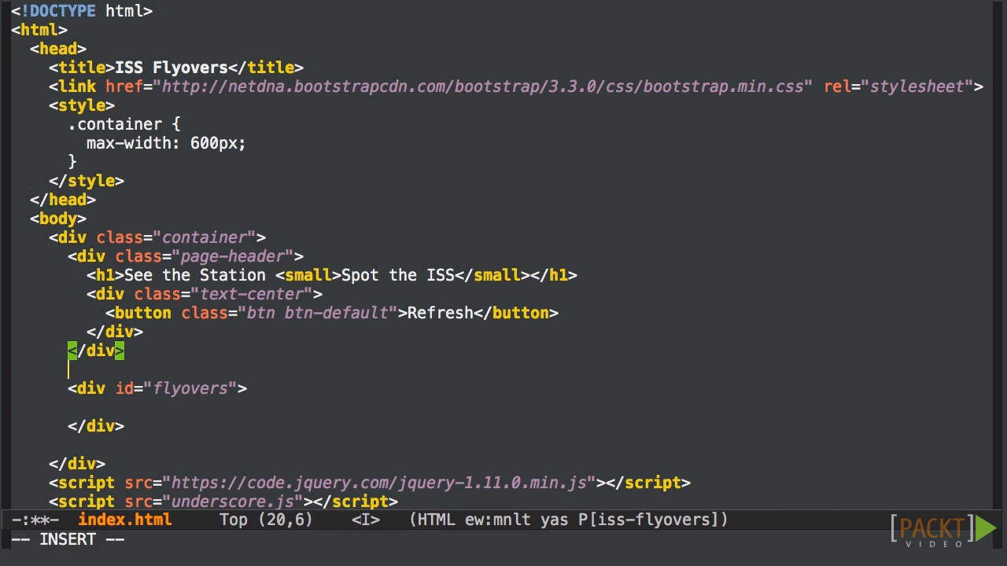
# Add <h2>Weather Summary</h2> with an empty summary div, and <h2>Flyovers</h2> above the flyovers div
pyautogui.write('h2>Weather Summary</h2>')
pyautogui.write('<div id="summary">')
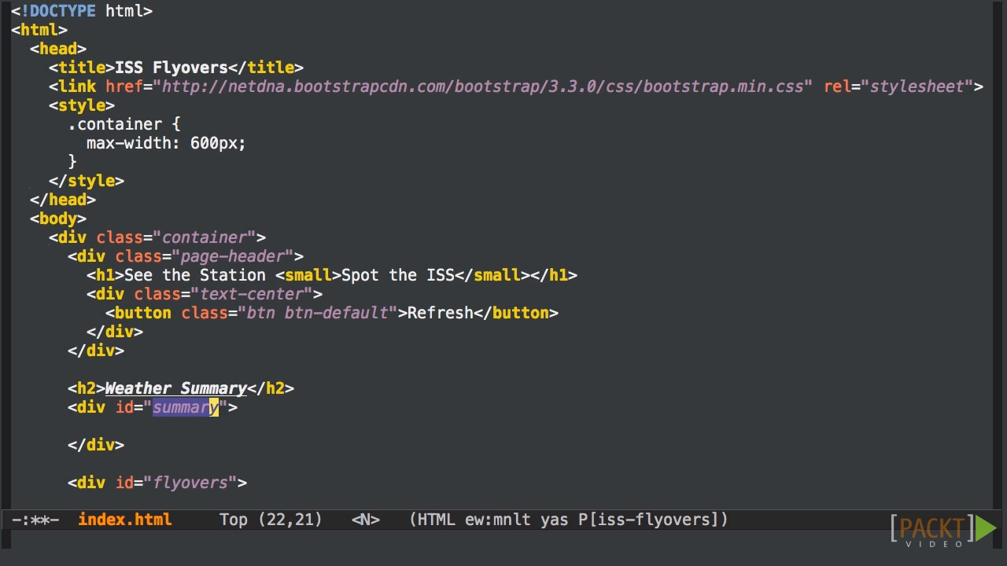
pyautogui.scroll(-3)
pyautogui.write('s')
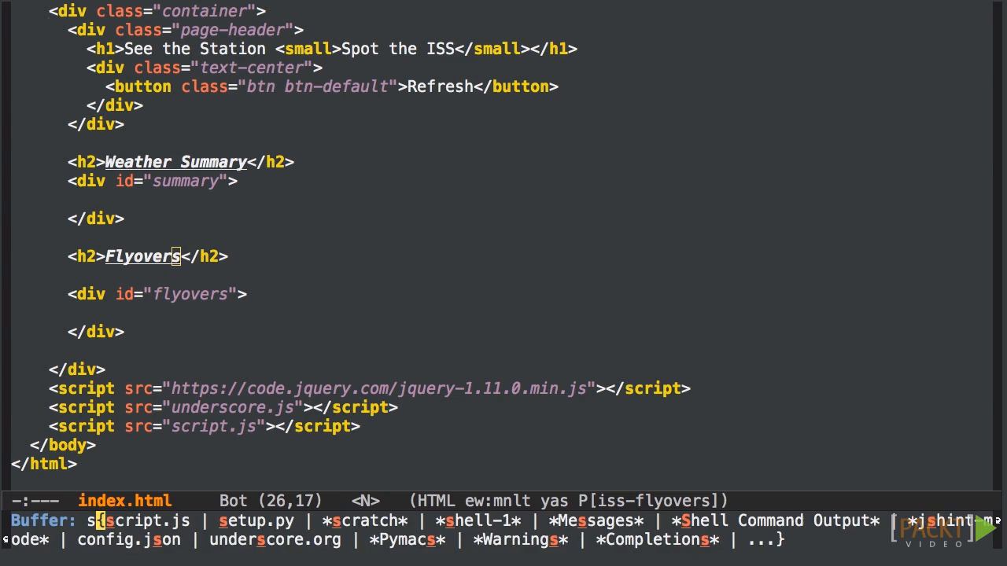
pyautogui.click(123, 520)
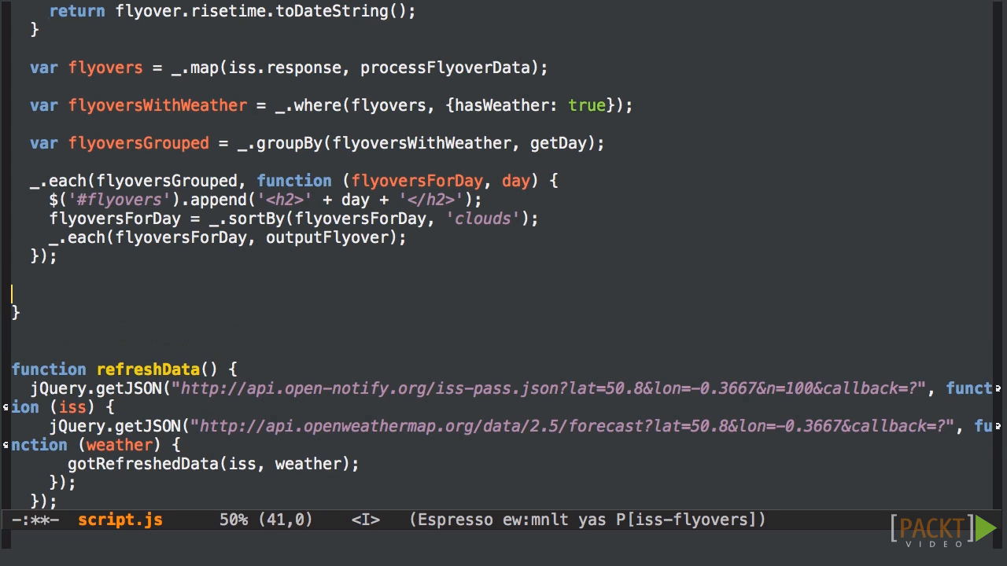
# Add var summary = _.countBy(flyoversWithWeather, 'weatherDescription') and clear the #summary element's HTML
pyautogui.write('var summary =')
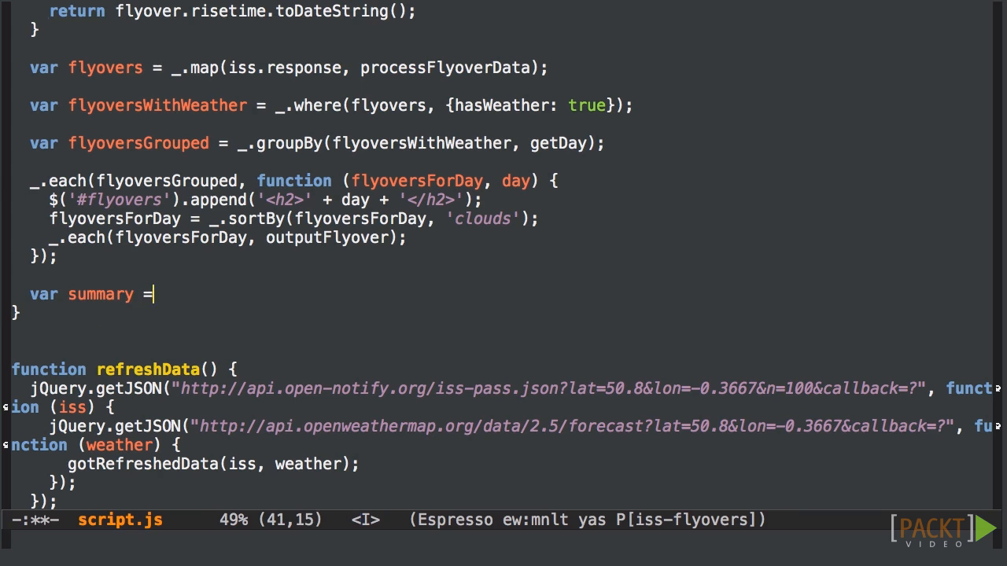
pyautogui.write('_.countBy(fl')
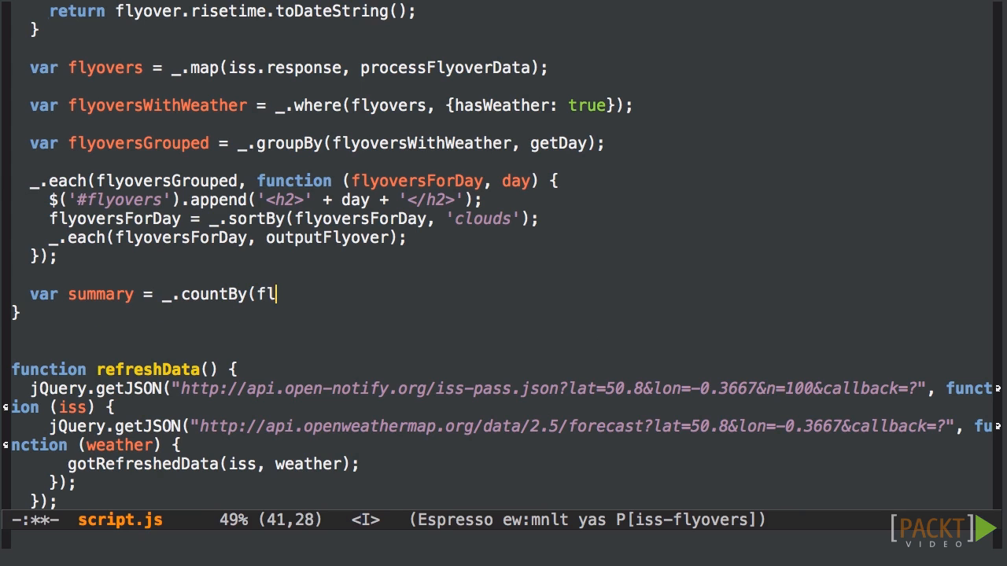
pyautogui.write("yoversWithWeather, 'weatherDes")
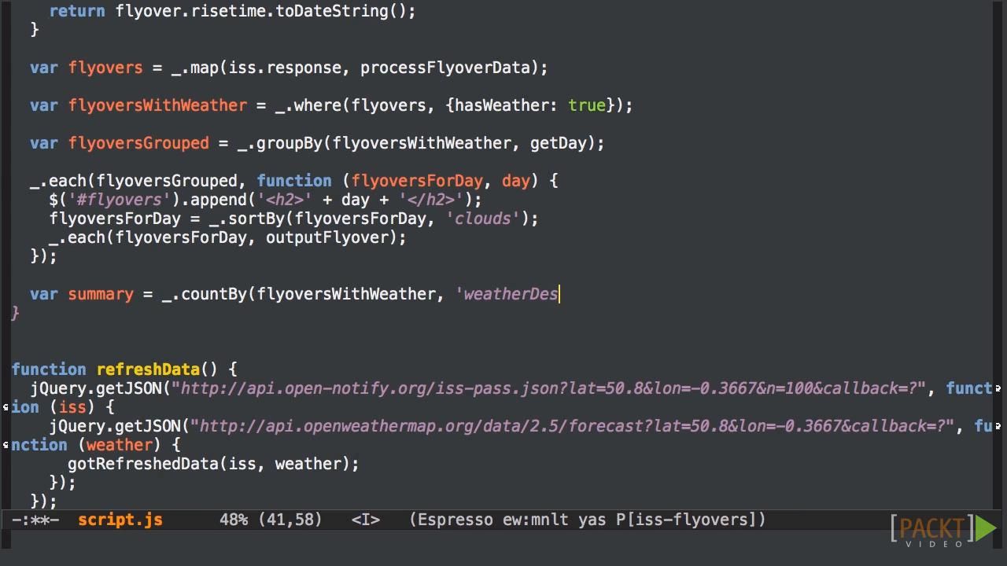
pyautogui.write("cription');")
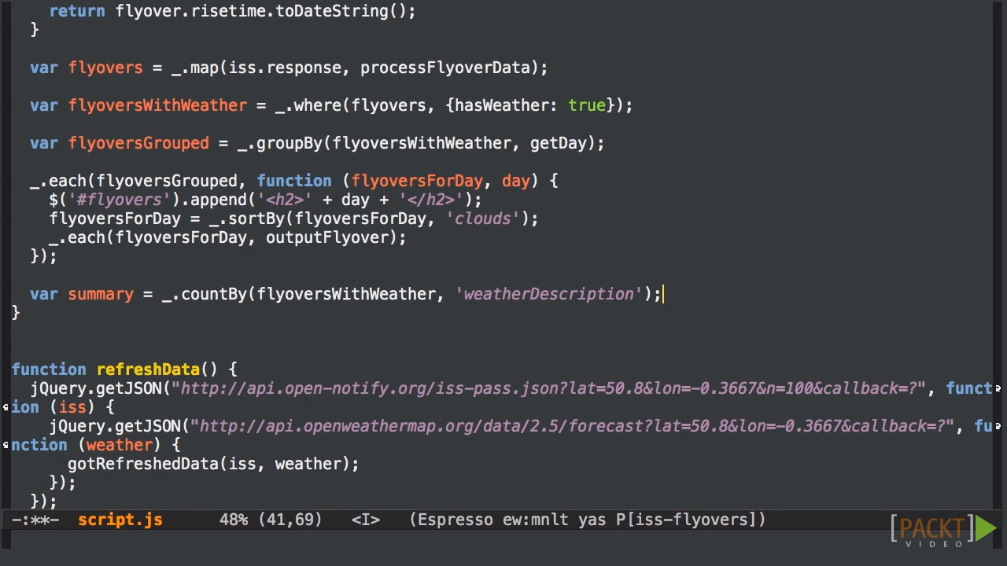
pyautogui.write('$(')
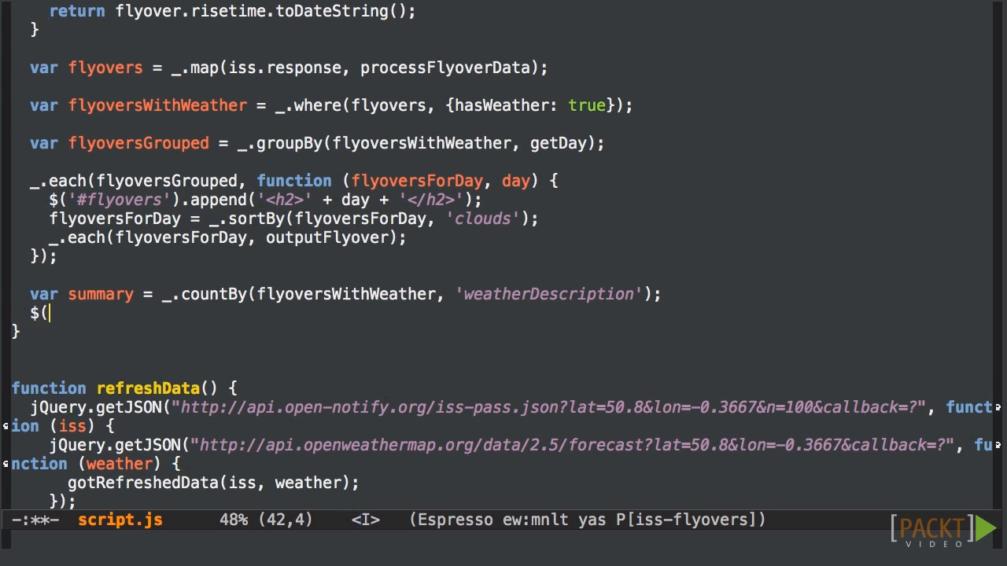
pyautogui.write("'#summary').html('');")
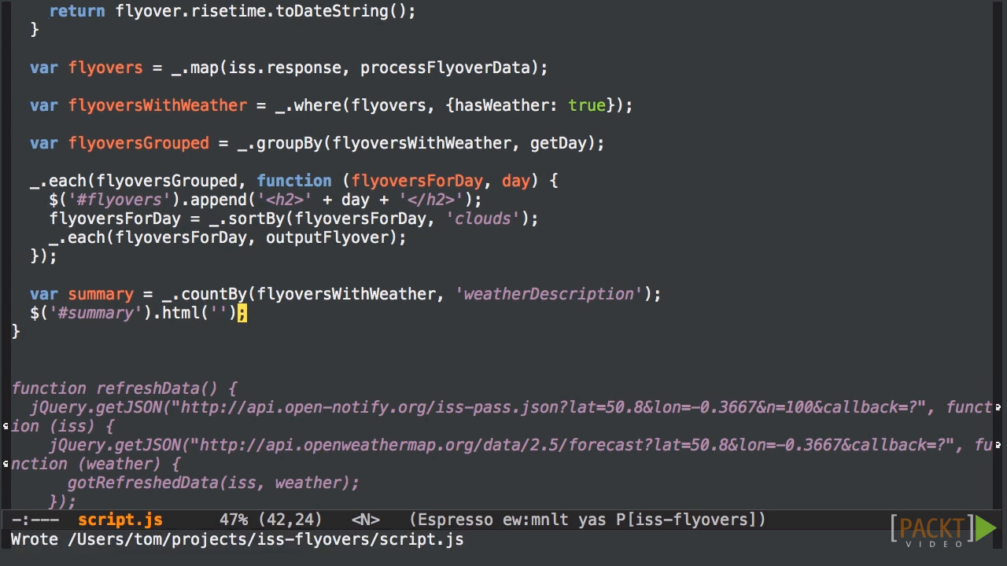
# Append each bold condition with its count to #summary via _.each, then return to the page
pyautogui.write('_.each(summary,')
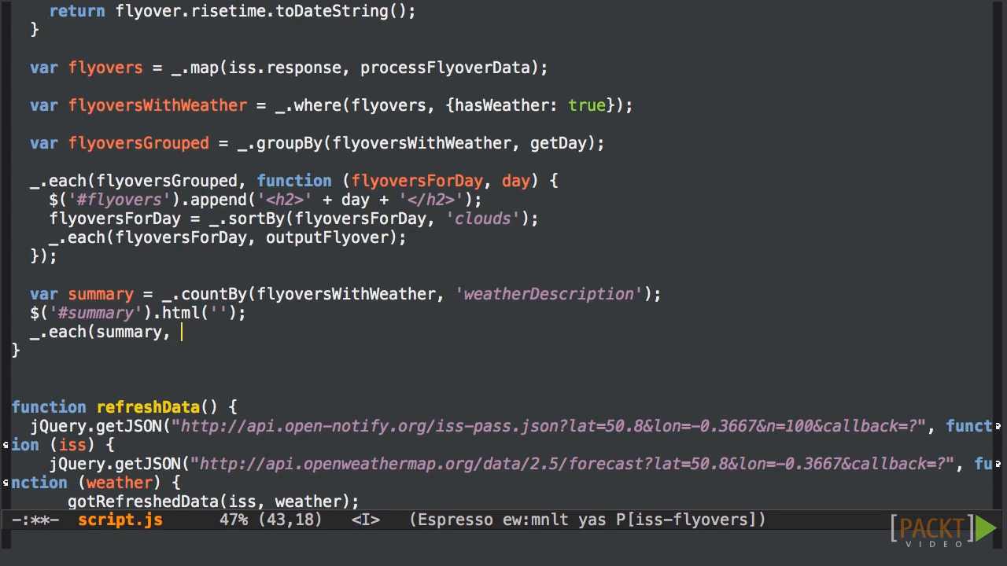
pyautogui.write('function (count, condit) {}')
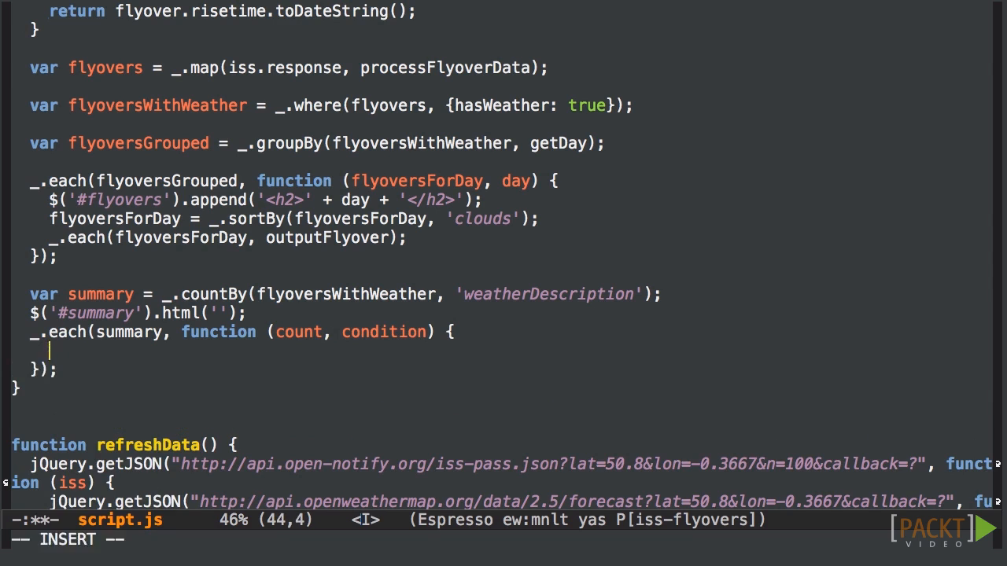
pyautogui.write("$('#summary').")
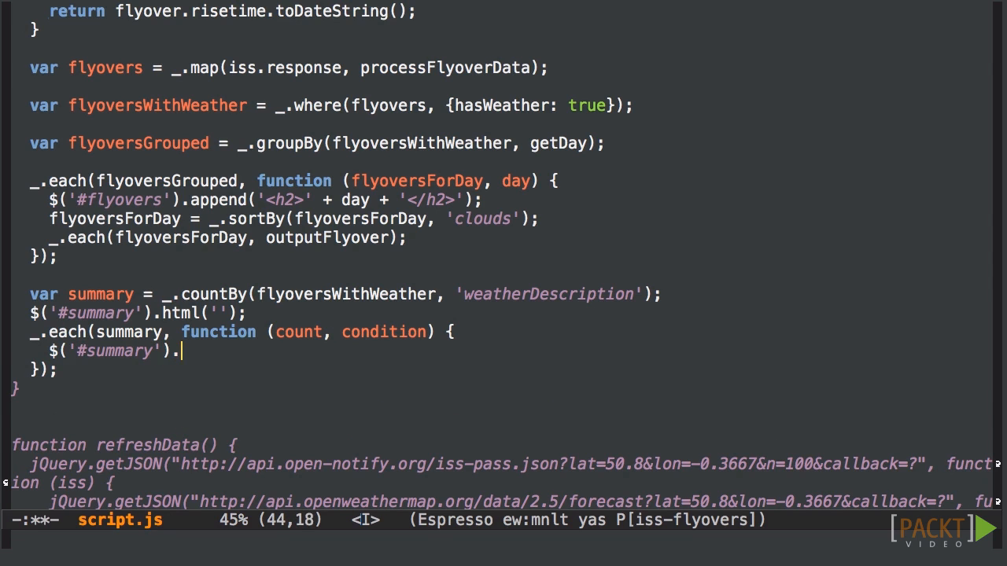
pyautogui.write("append('<div><b>' + condition +")
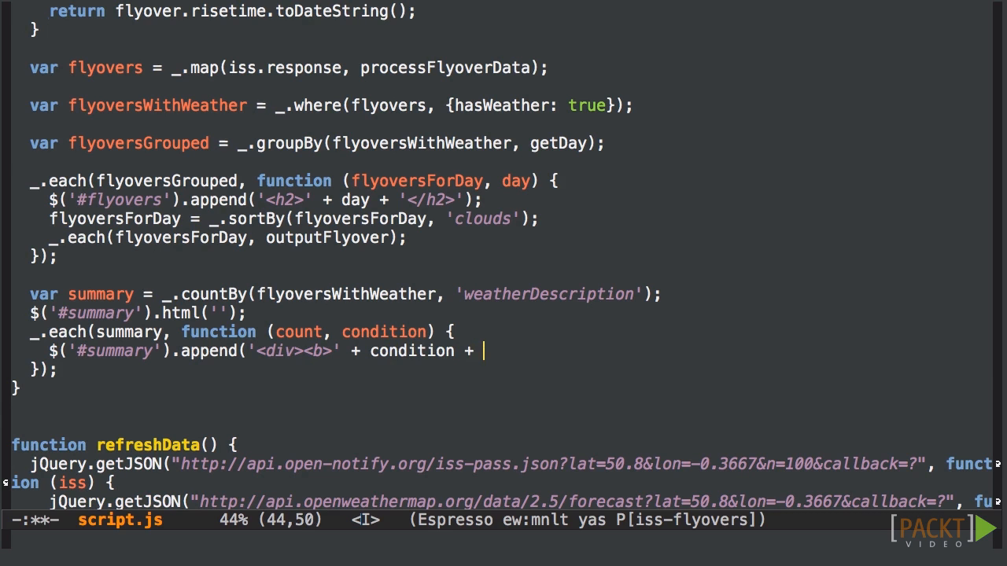
pyautogui.write("'</b>")
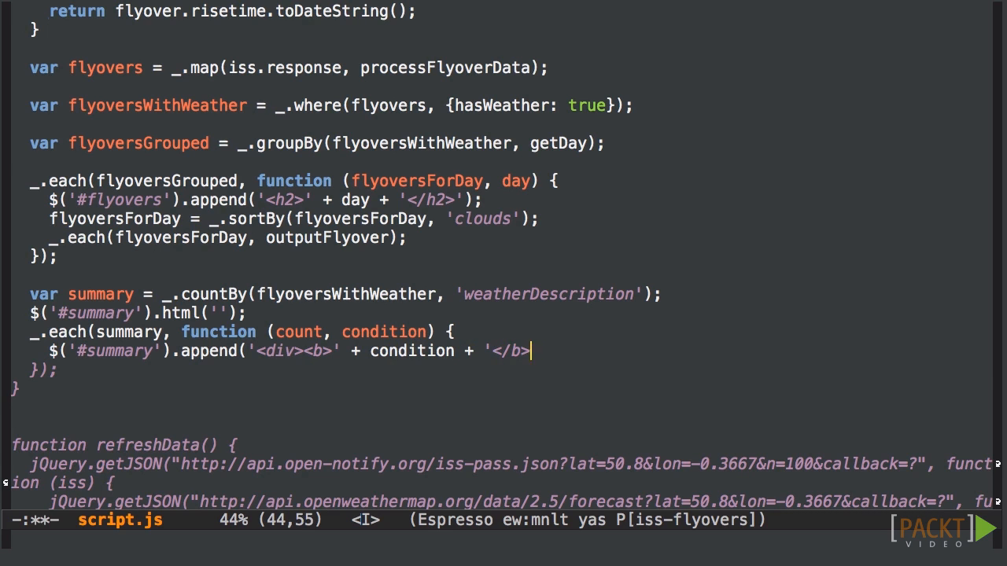
pyautogui.write(":' + count")
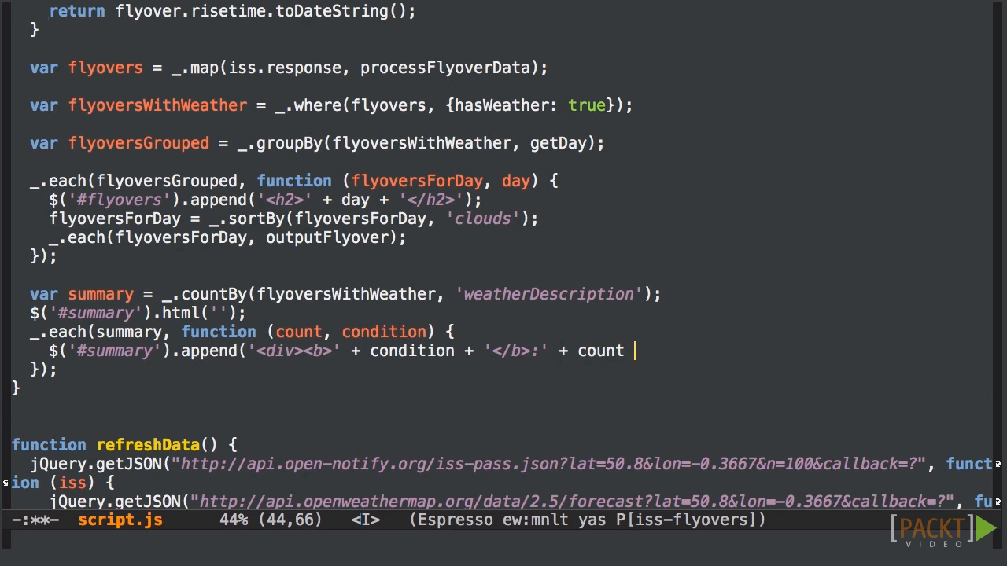
pyautogui.write("+ '</div>')")
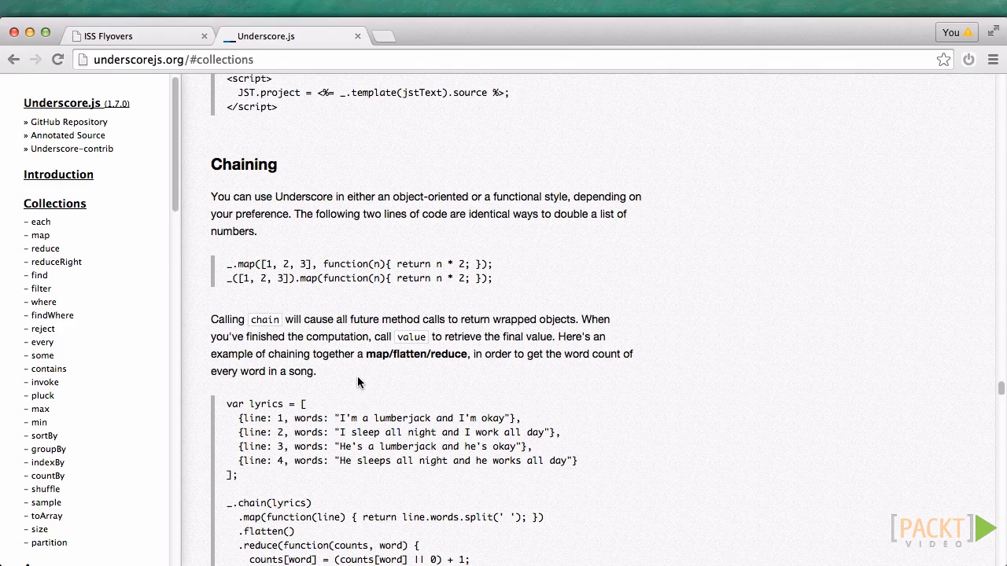
pyautogui.click(139, 35)
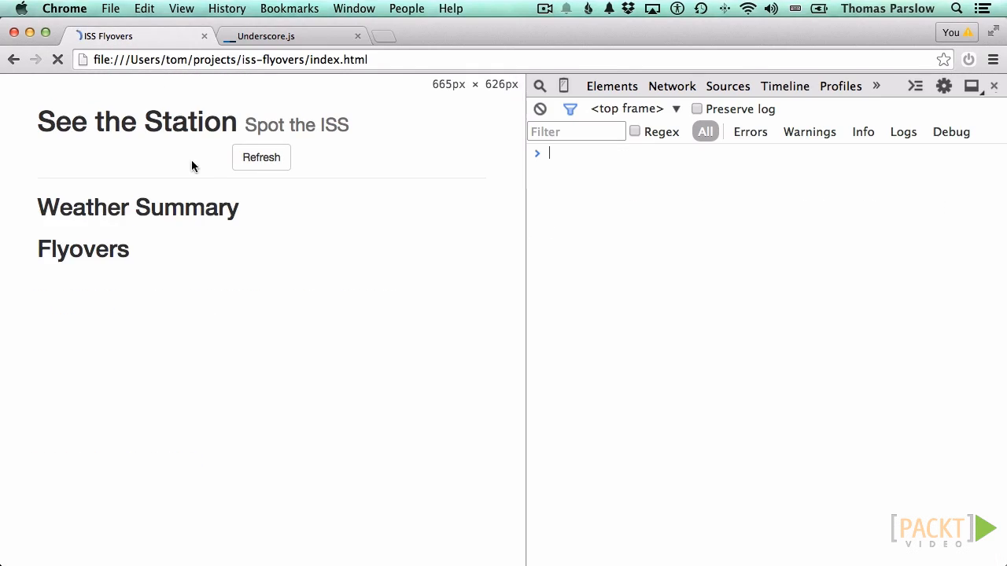